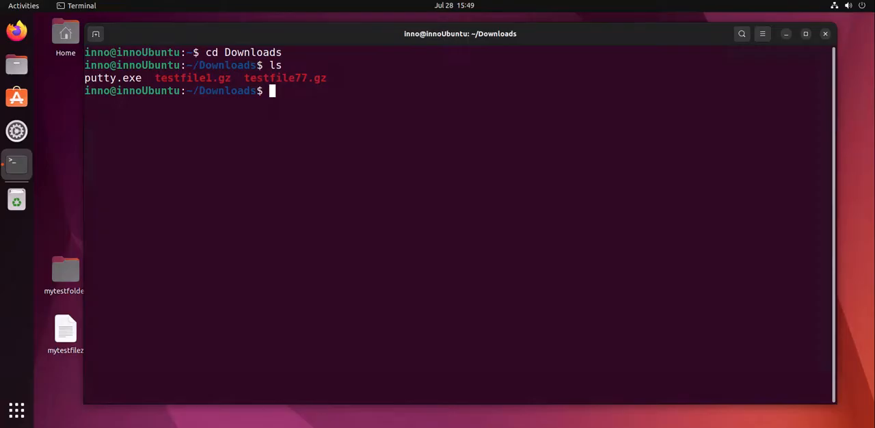
mouse_move(496, 204)
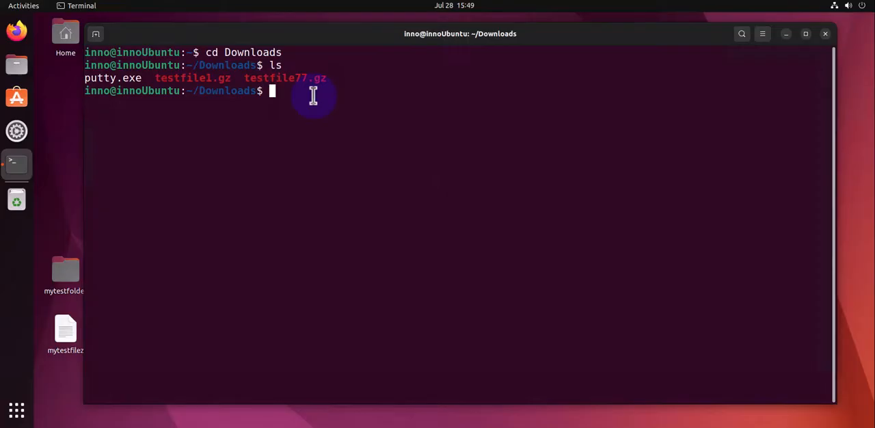
mouse_move(137, 78)
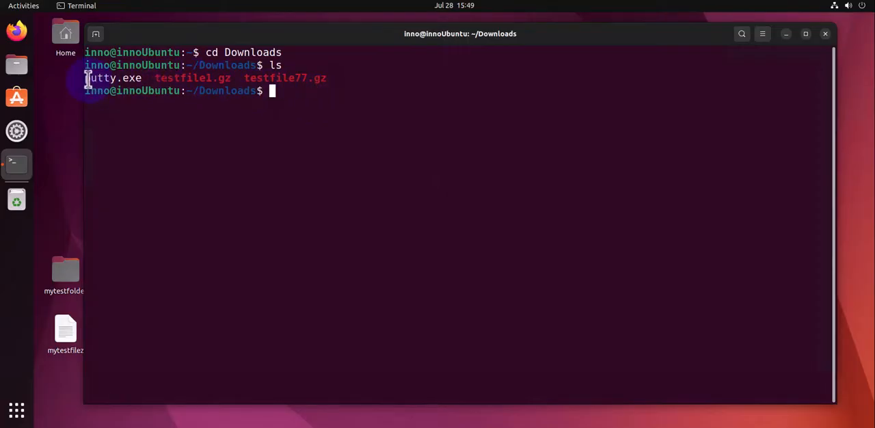
mouse_move(146, 81)
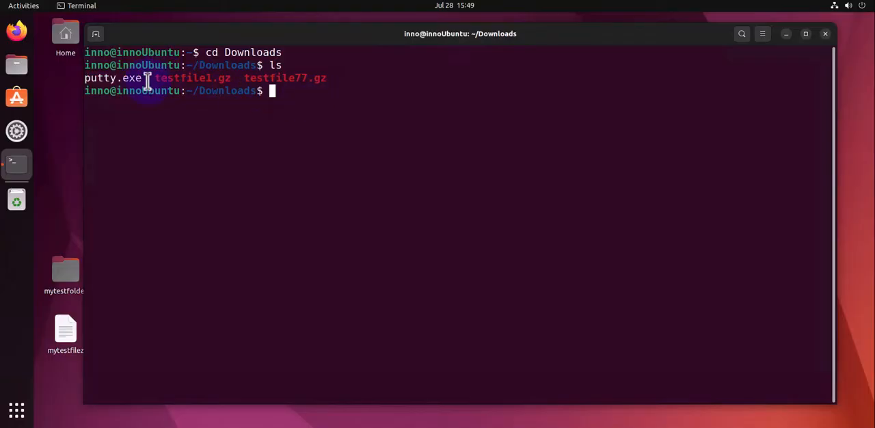
mouse_move(292, 106)
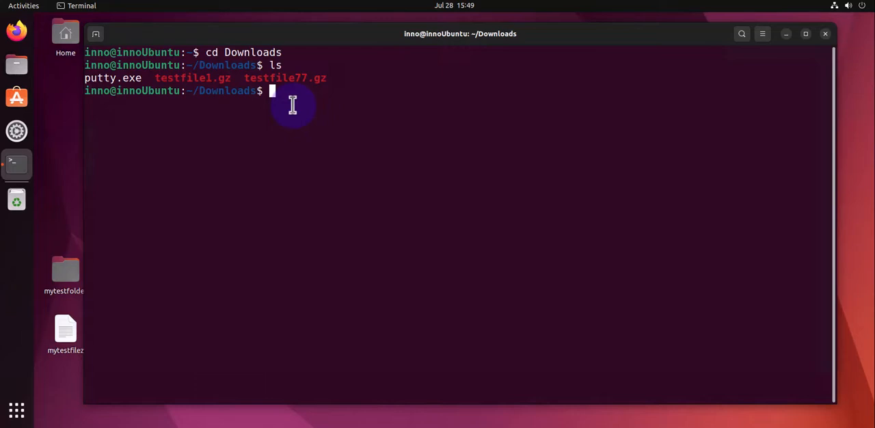
mouse_move(293, 97)
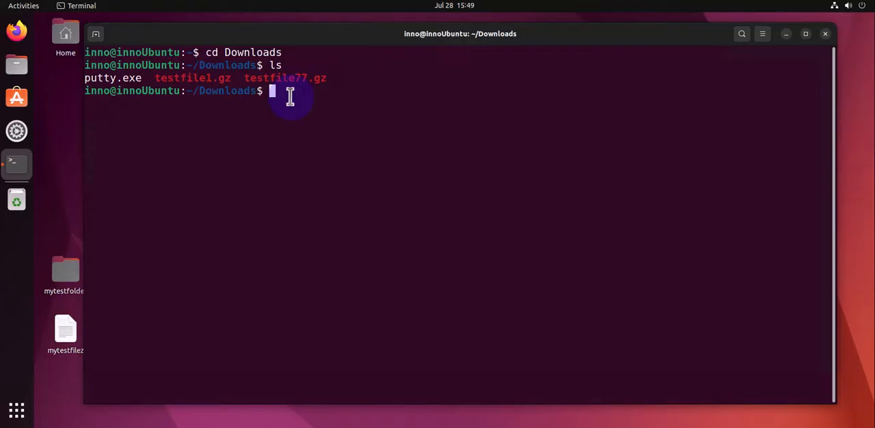
Refresh package lists with 'sudo apt update', authorizing with the sudo password.
type("sudo apt update")
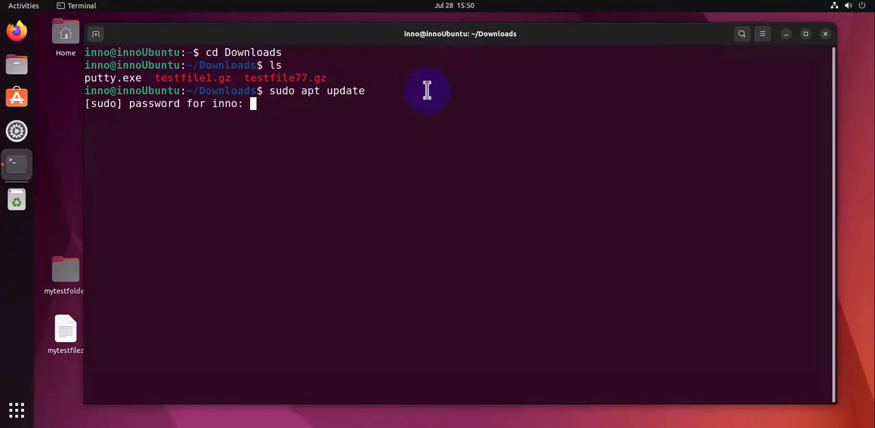
key("Return")
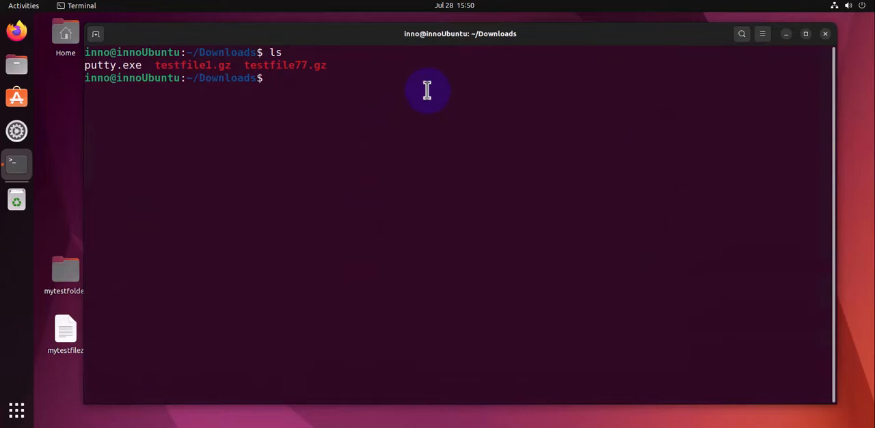
Try running 'putty.exe' and 'putty' (both command not found), then clear the screen.
type("putt")
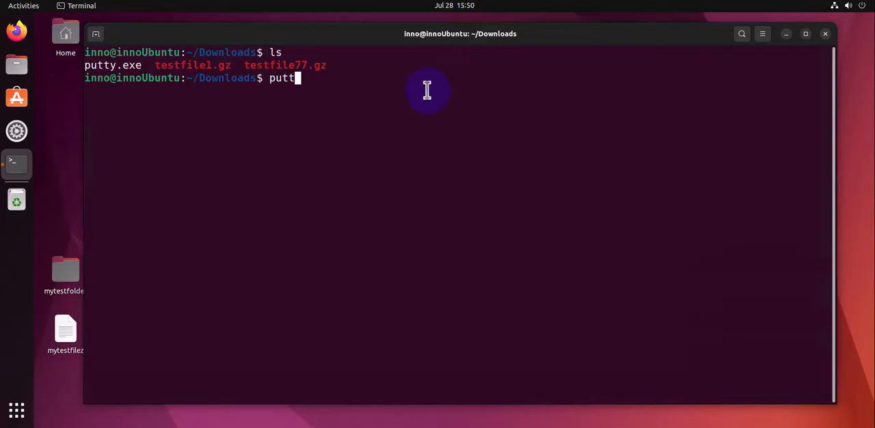
type("y.exe")
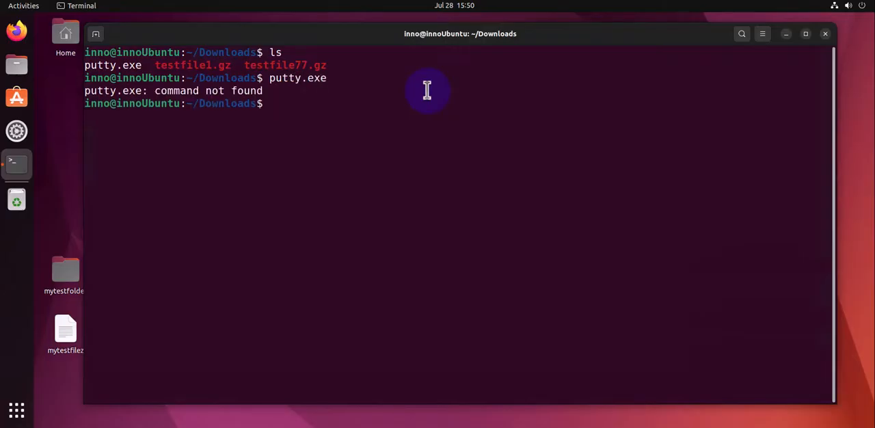
type("putty")
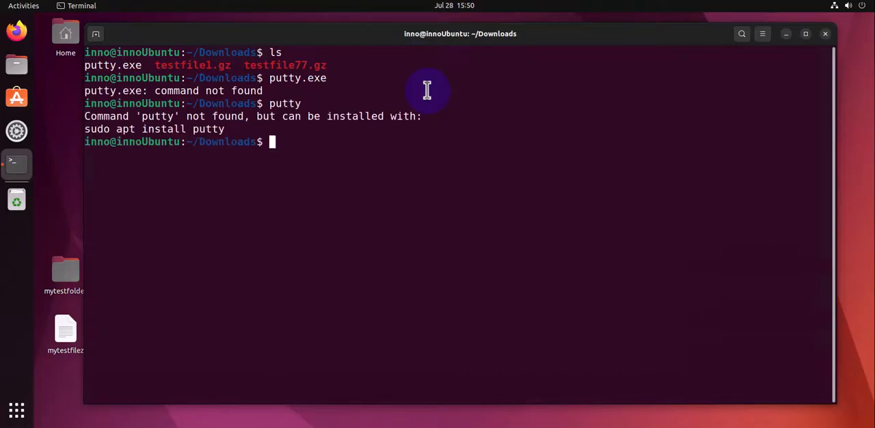
type("clea")
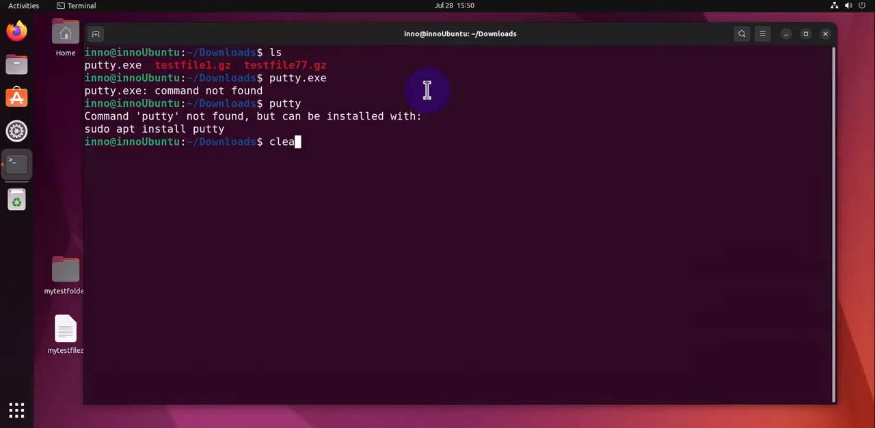
key("Return")
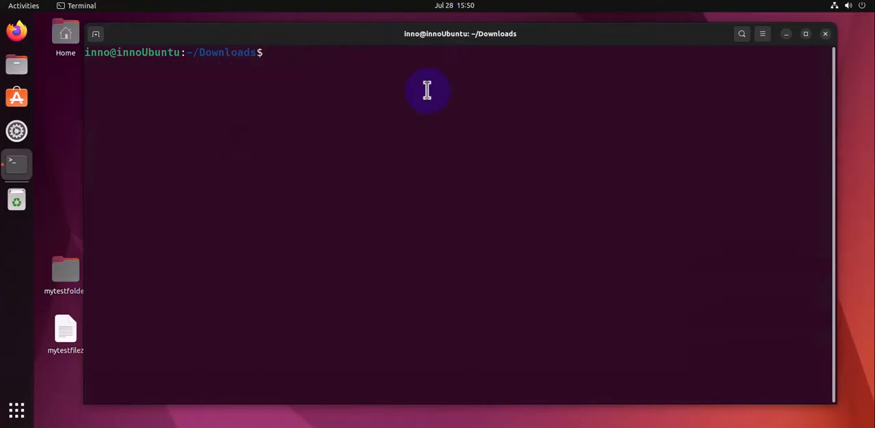
Install Wine with 'sudo apt install wine', confirming with 'y', then clear the screen.
type("sudo")
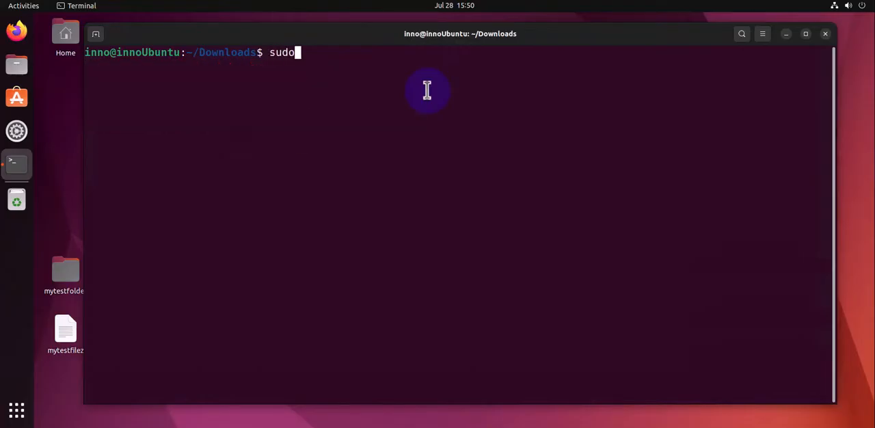
type("apt in")
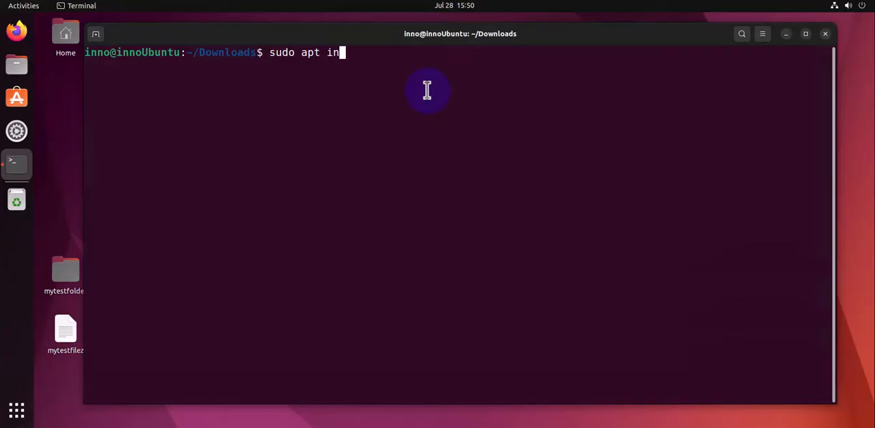
type("stall")
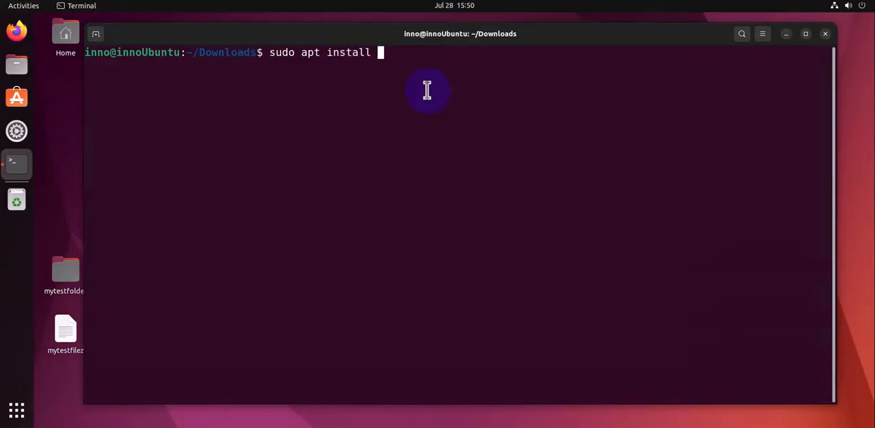
type("wine")
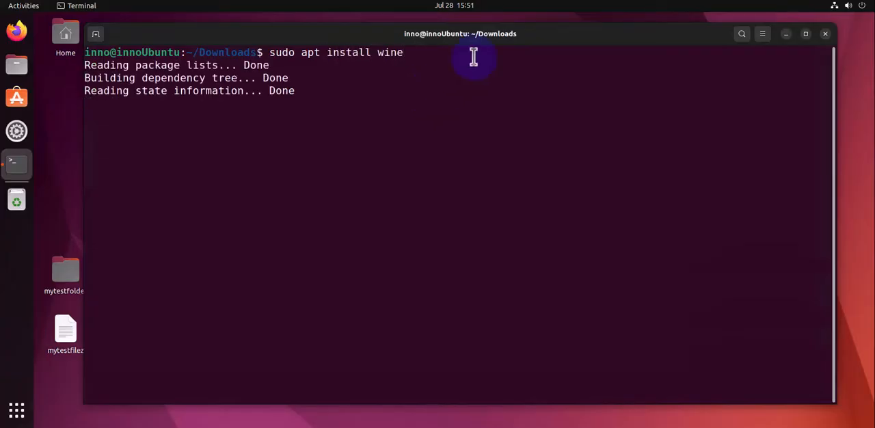
type("you want to continue? [Y/n] y")
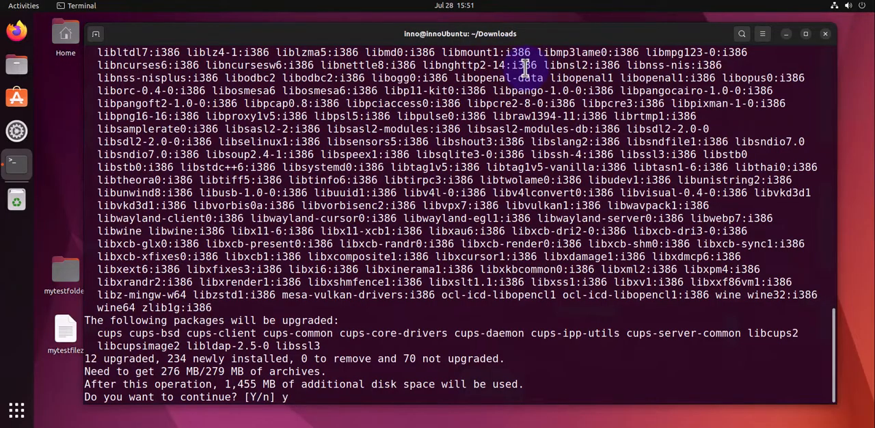
key("Return")
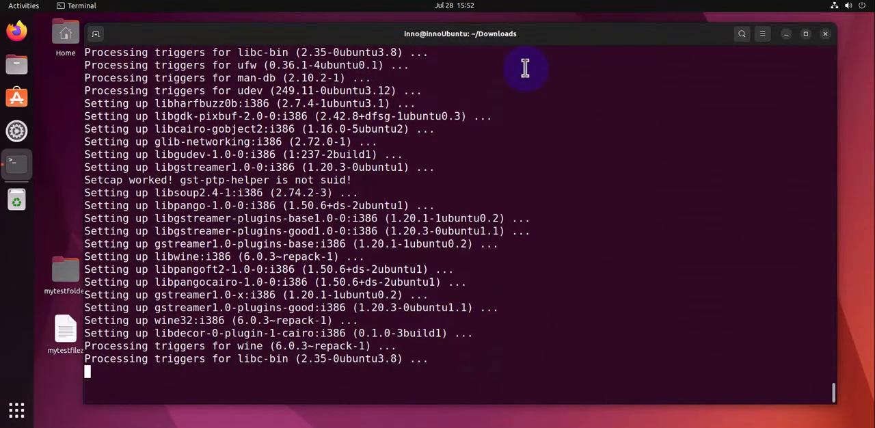
type("cle")
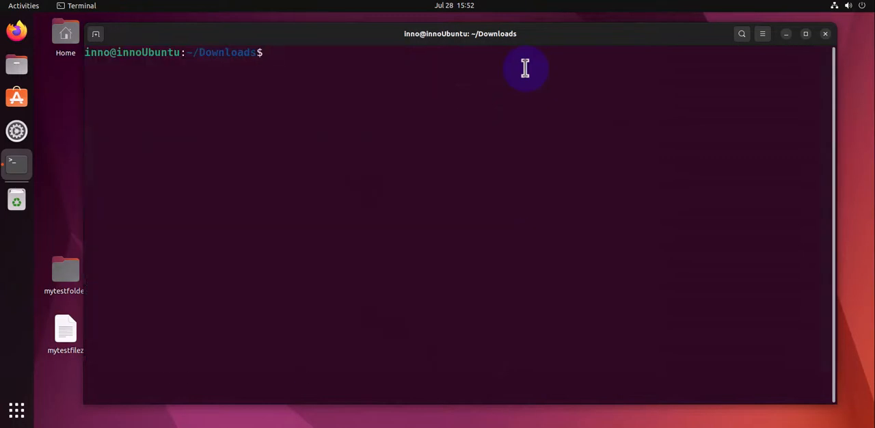
Run 'which wine' and highlight the returned /usr/bin/wine path.
type("which wine")
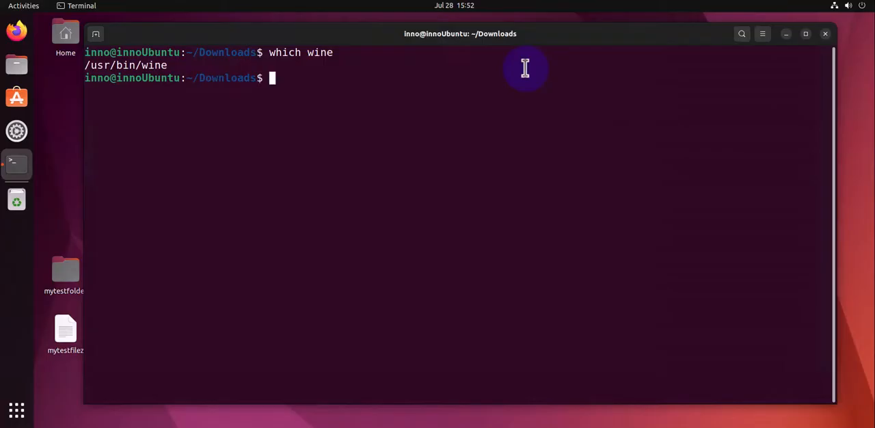
double_click(154, 65)
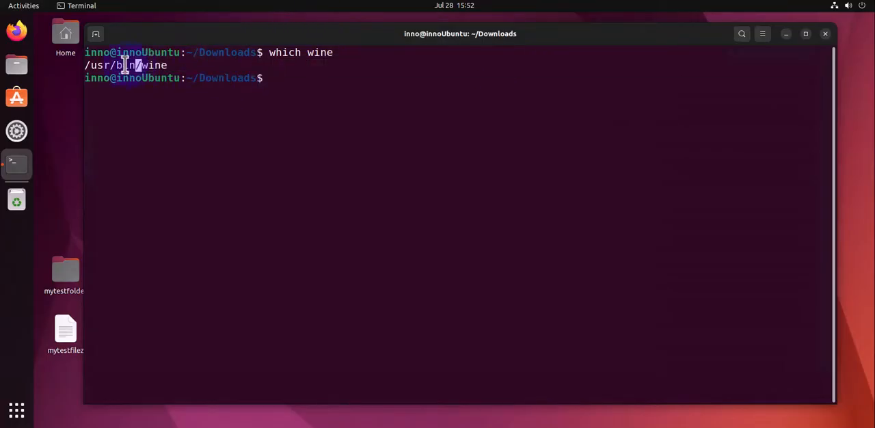
mouse_move(297, 81)
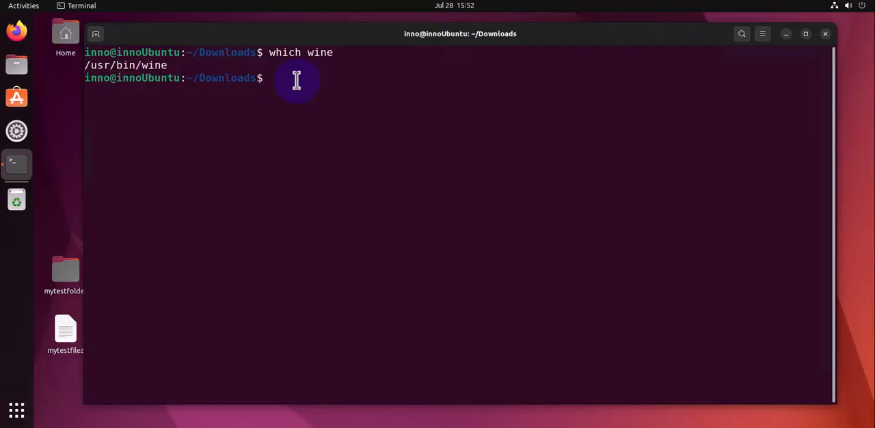
Run 'sudo apt install libwine', which reports libwine 6.0.3 is already newest.
type("sudo apt")
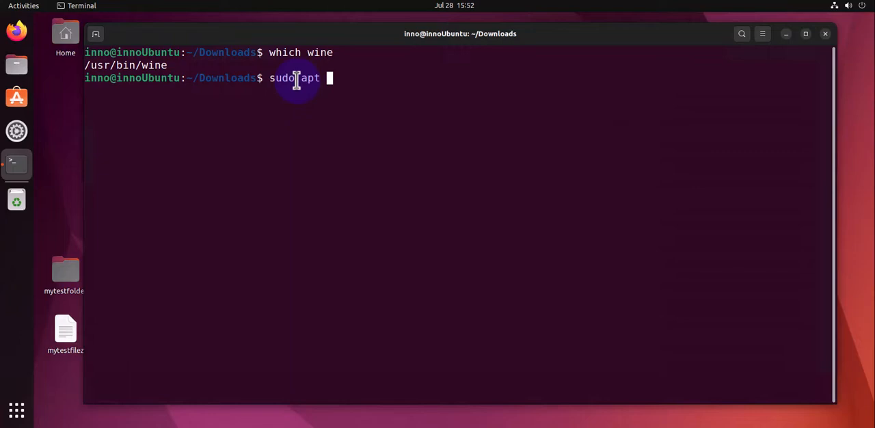
type("install lib")
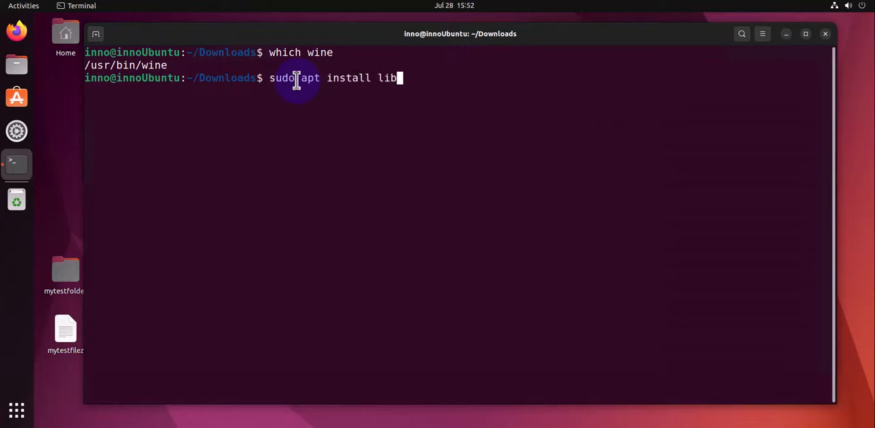
type("wine")
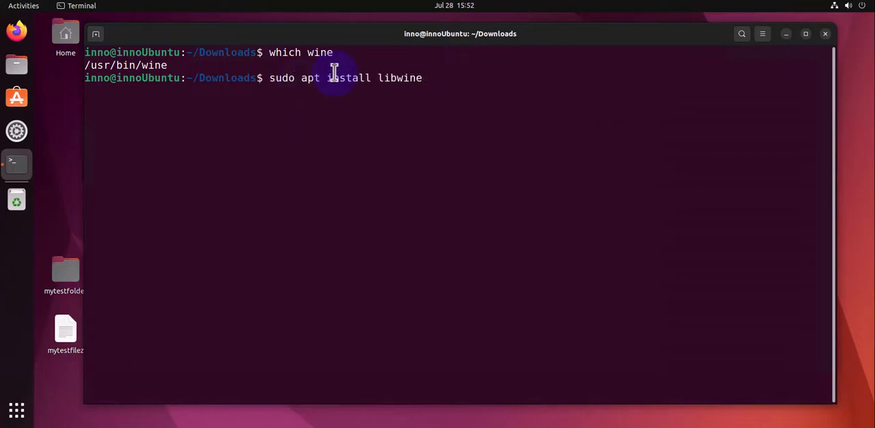
key("Return")
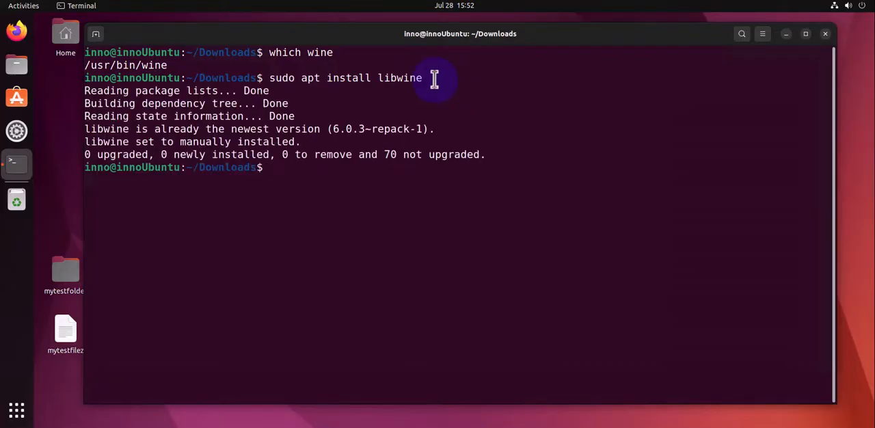
mouse_move(305, 173)
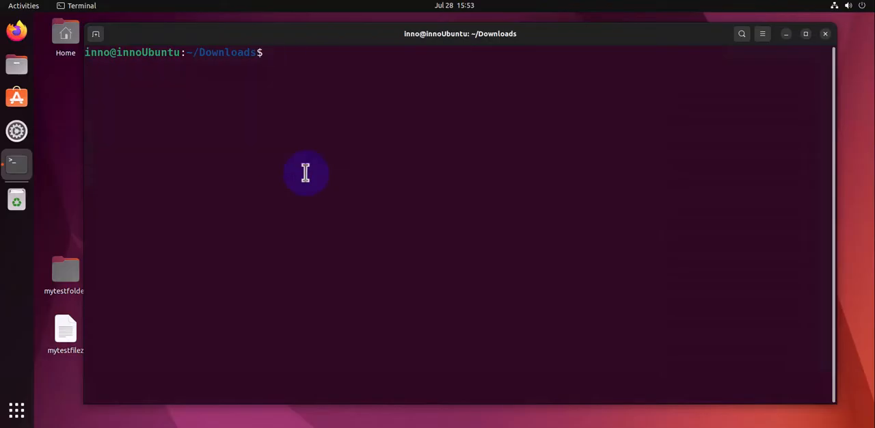
List Downloads showing putty.exe and launch it with 'wine putty.exe'.
type("ls")
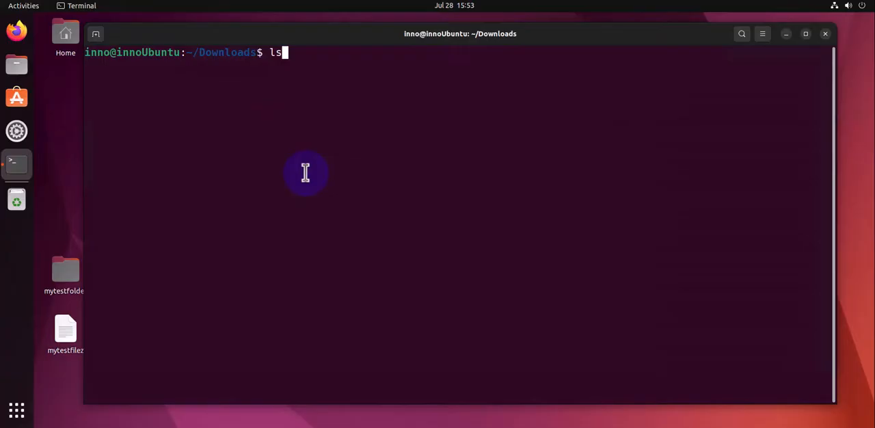
key("Return")
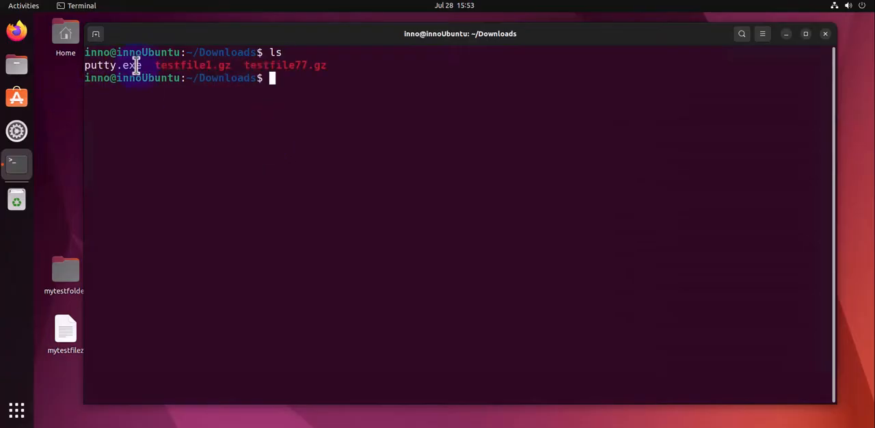
double_click(112, 65)
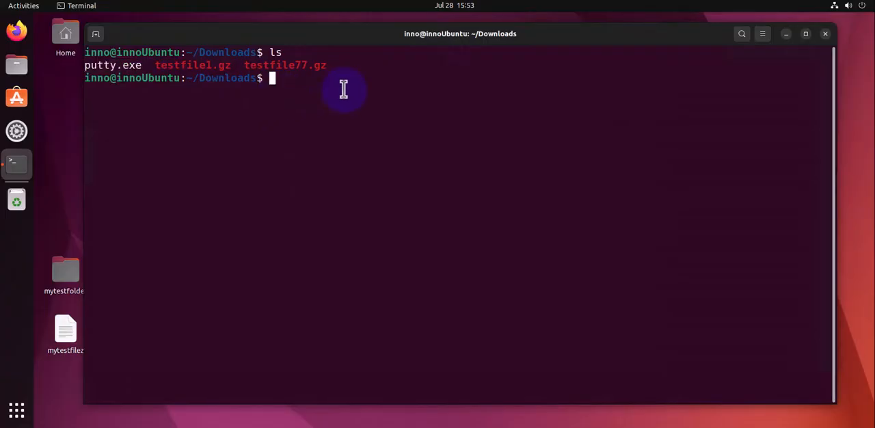
type("wine")
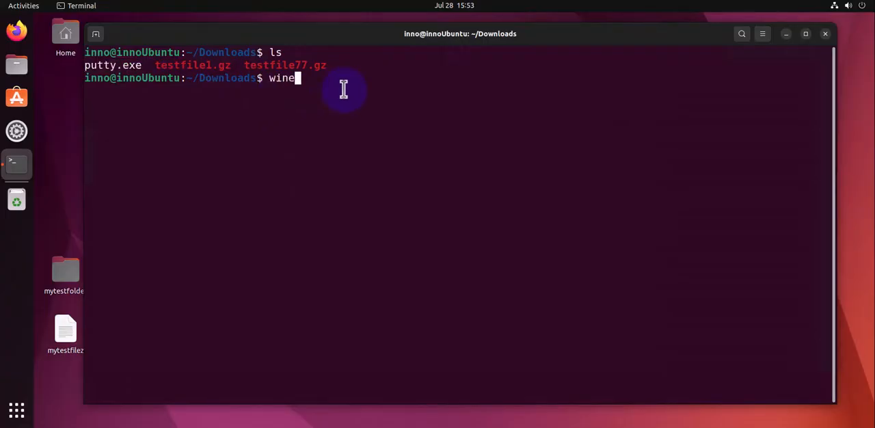
type("putt")
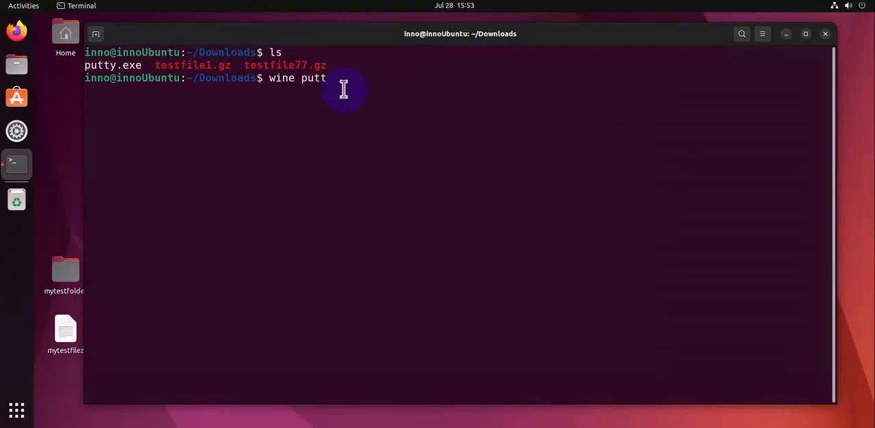
key("Return")
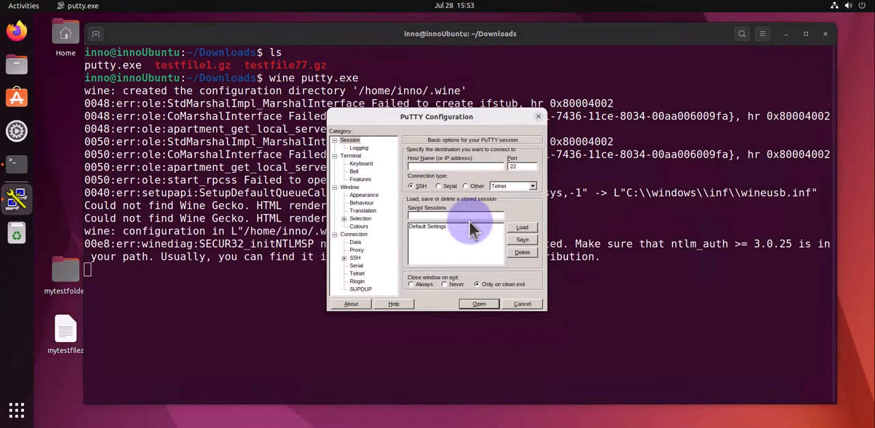
mouse_move(396, 234)
type("172.16.1.103")
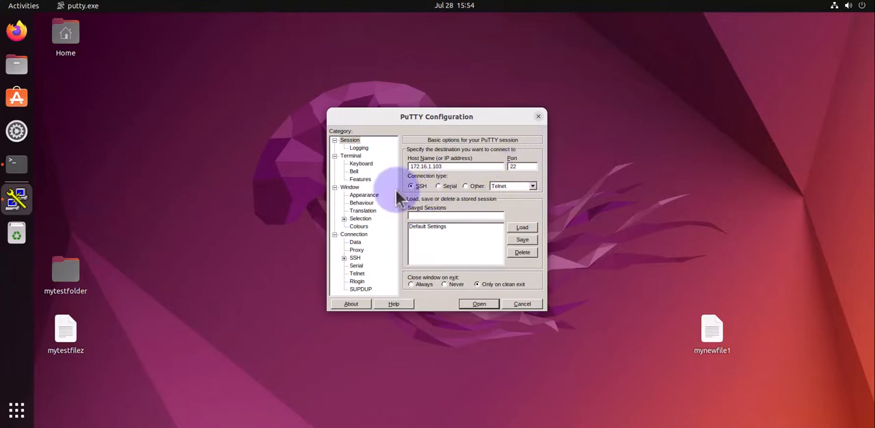
mouse_move(443, 341)
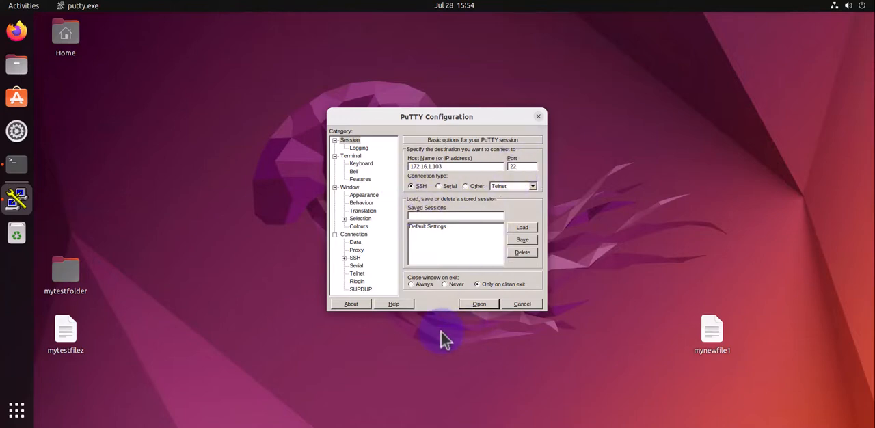
Connect to 172.16.1.103, accept the host key, and log in as 'inno'.
left_click(478, 303)
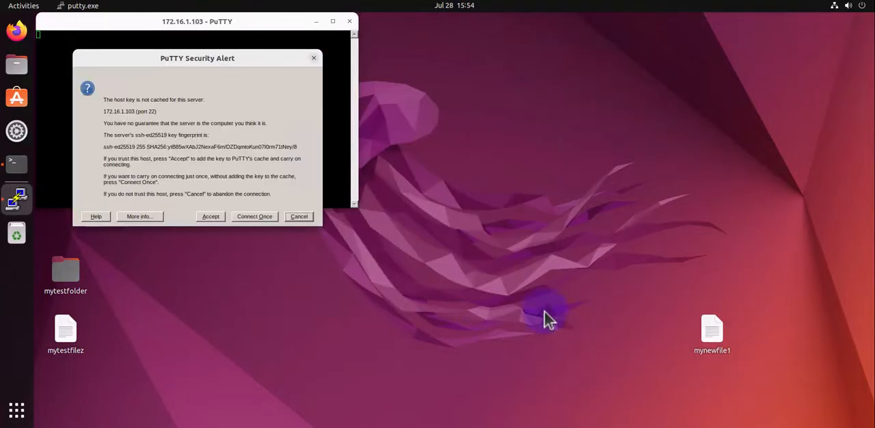
left_click(211, 216)
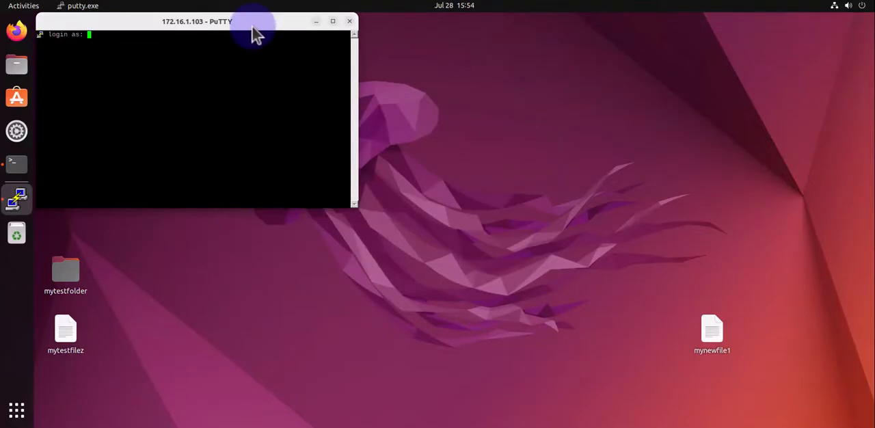
left_click_drag(253, 21, 321, 31)
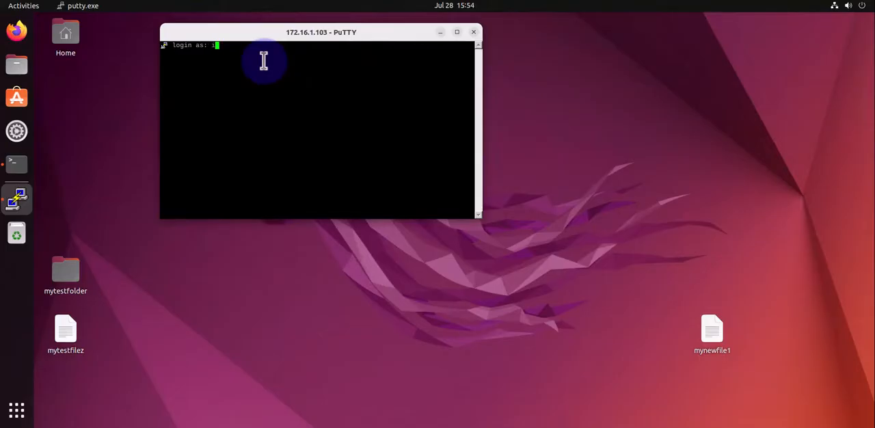
type("inno")
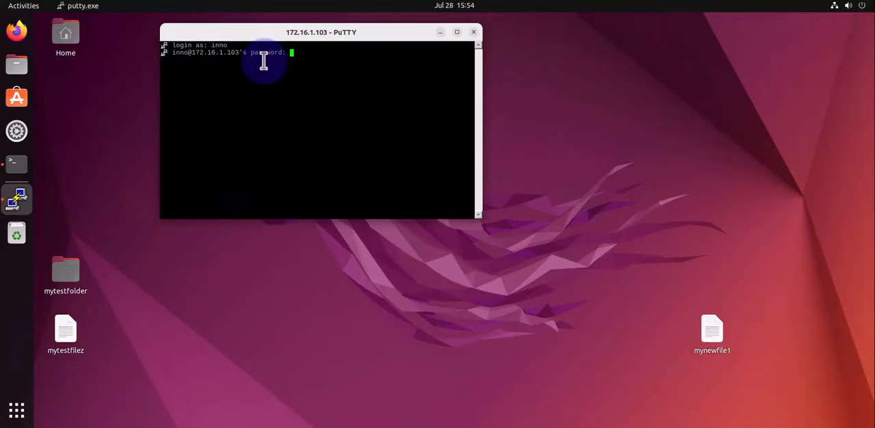
key("Return")
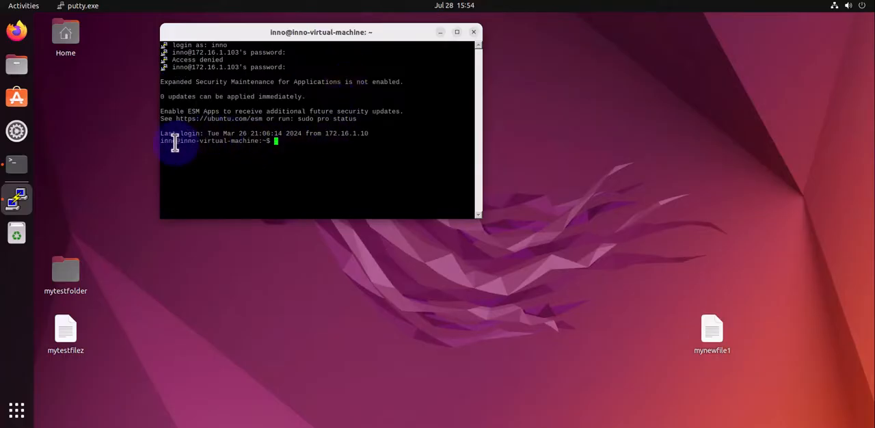
Run 'who' and inspect the two inno logins, including one from 172.16.1.104.
type("who")
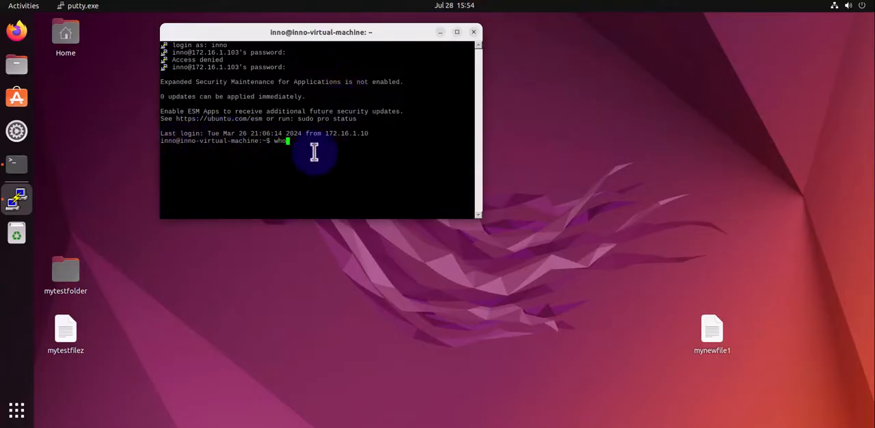
key("Return")
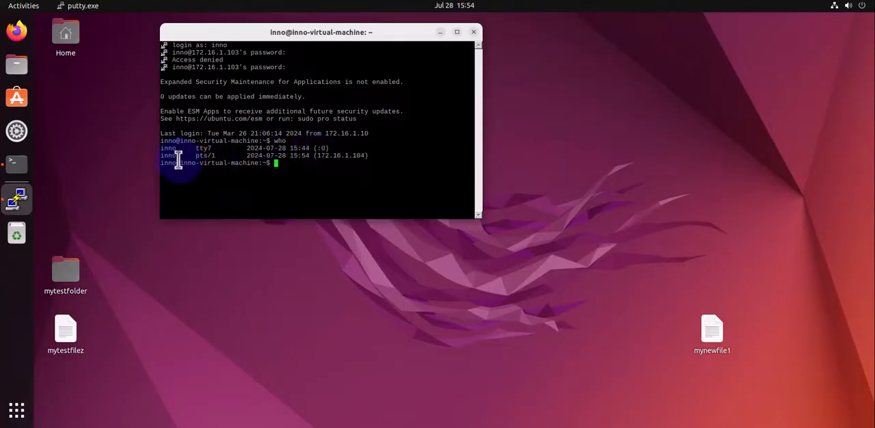
mouse_move(171, 155)
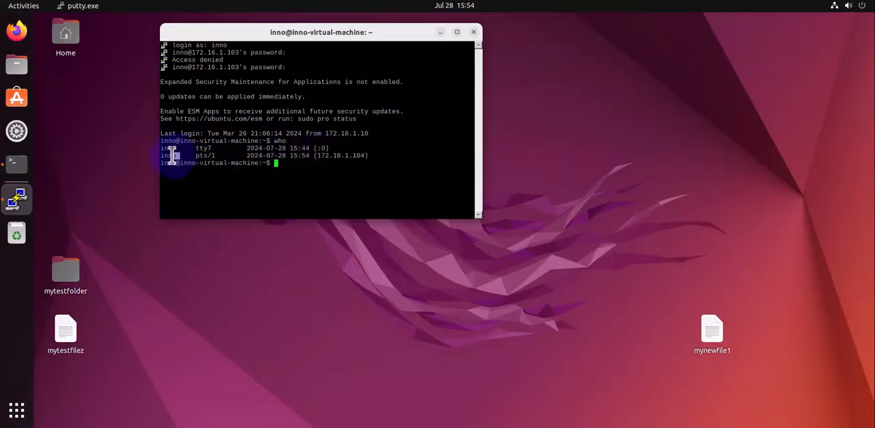
double_click(168, 155)
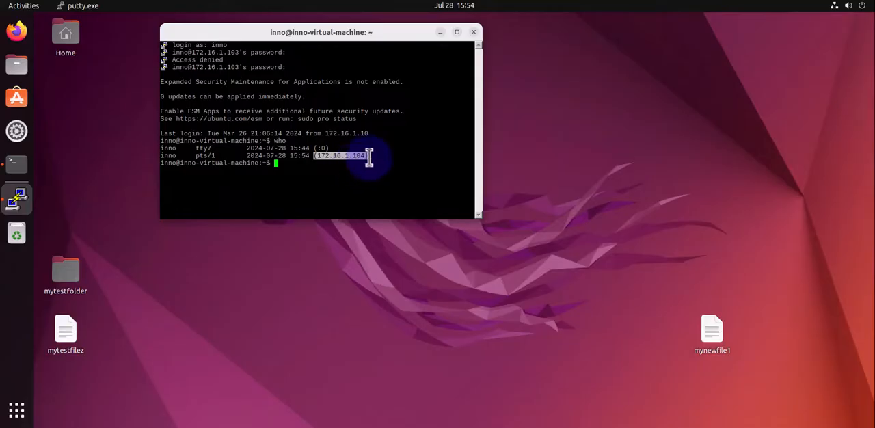
mouse_move(307, 381)
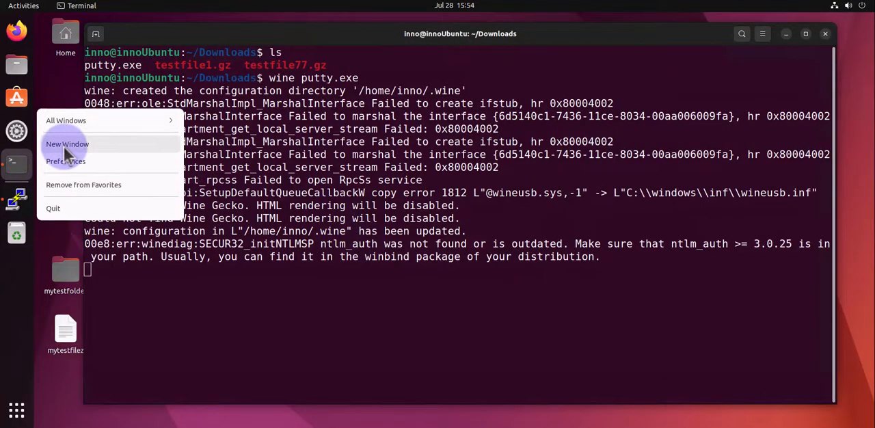
Open a new Terminal window and highlight the local address 172.16.1.104 in 'ip add' output.
left_click(66, 120)
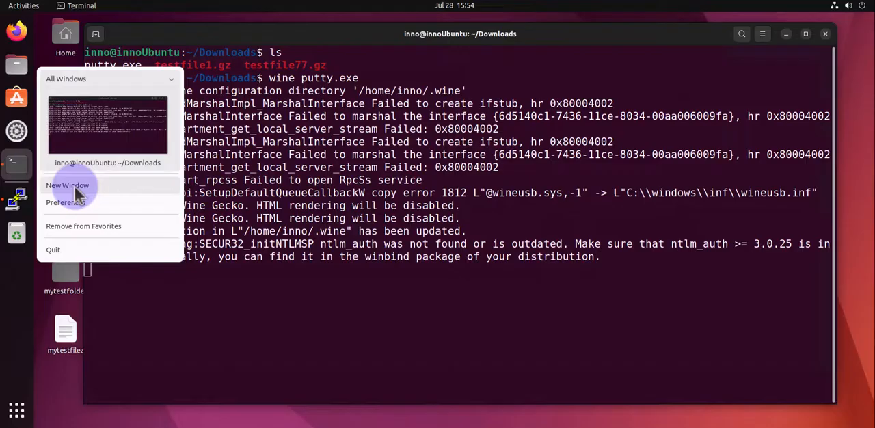
left_click(67, 185)
type("ip add")
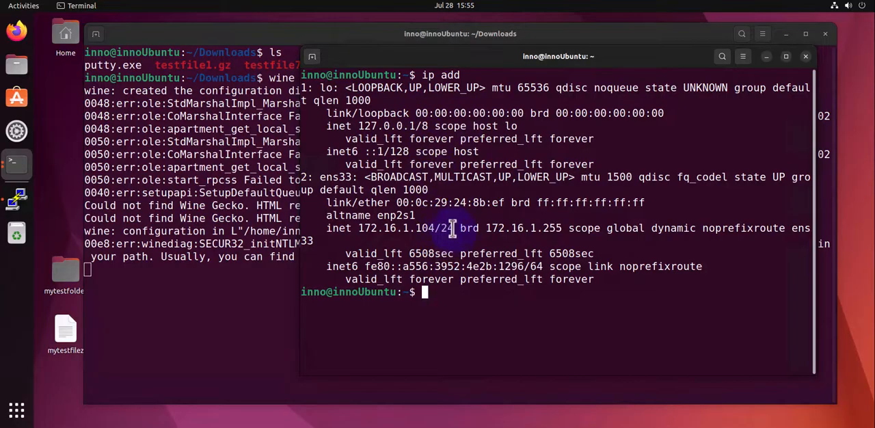
double_click(372, 227)
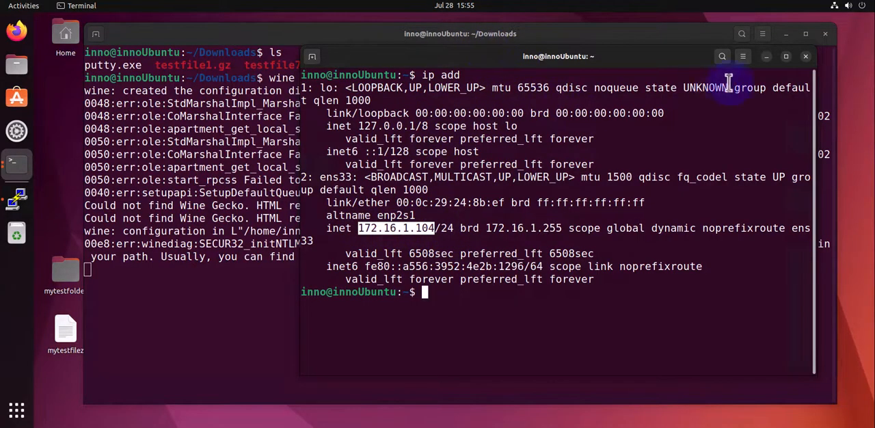
mouse_move(778, 53)
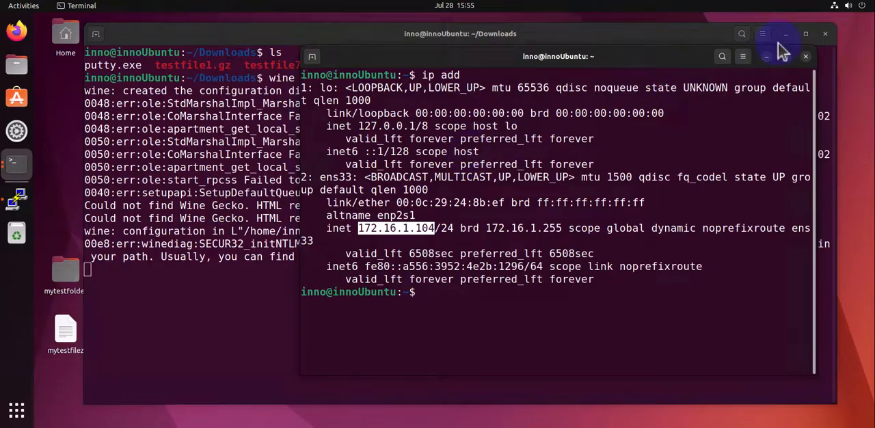